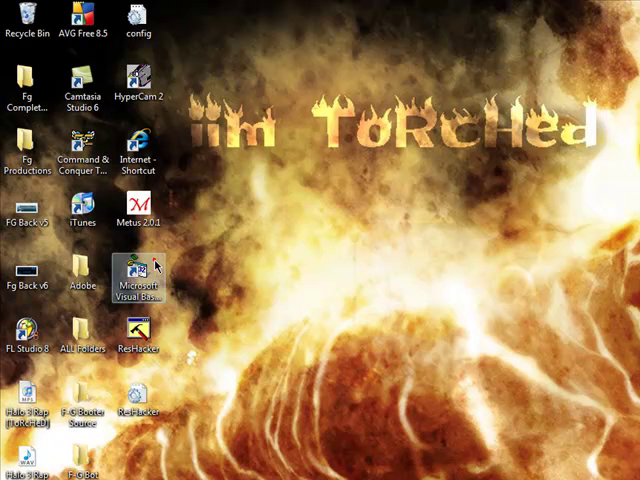
Launch Visual Basic 6 from the desktop and create a new Standard EXE project
double_click(138, 270)
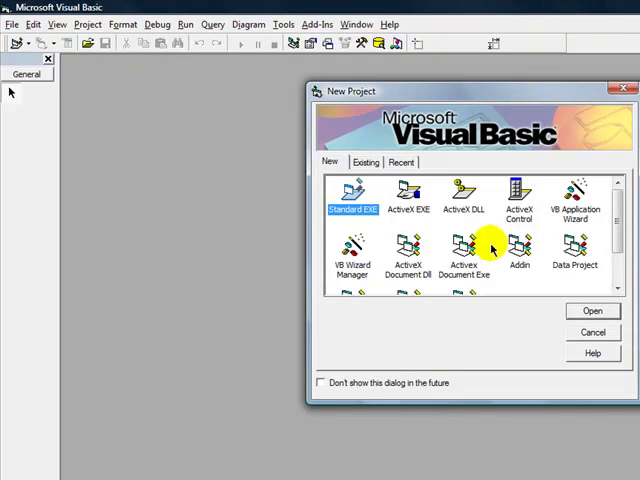
click(592, 311)
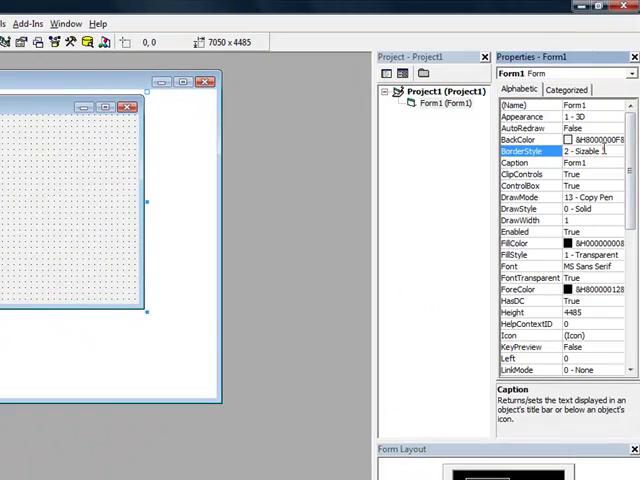
Set the form's BorderStyle to 1 - Fixed Single and Caption to 'Youtube Tutorial Spammer'
click(618, 150)
text(Y)
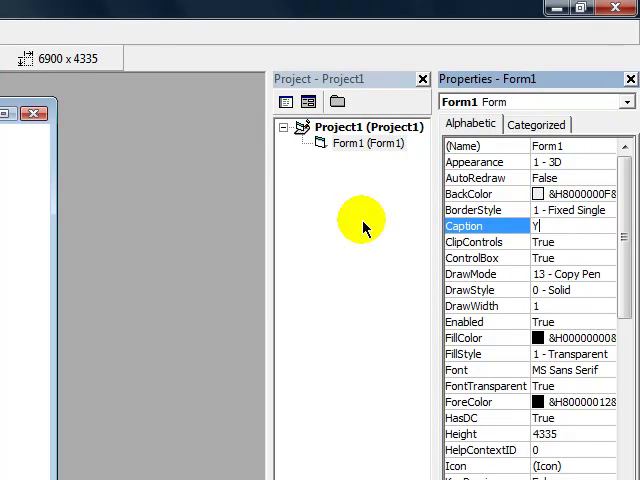
text(outube Tutorial Spammer)
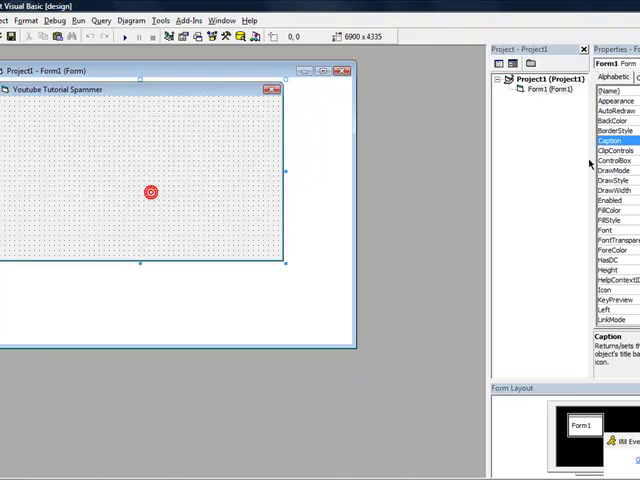
click(610, 121)
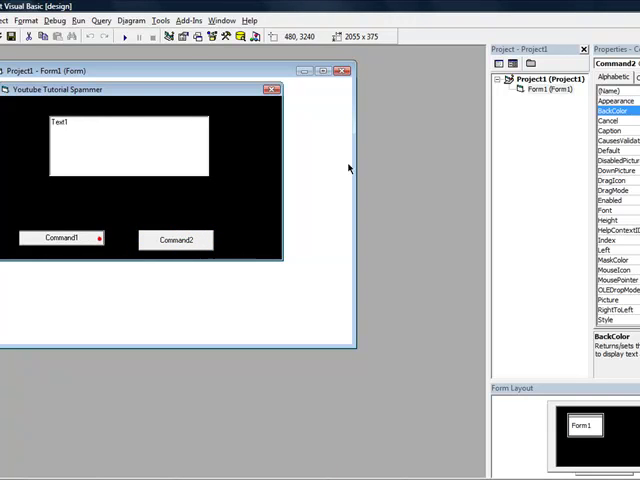
Caption Command1 'Start' and Command2 'Stop'
click(60, 239)
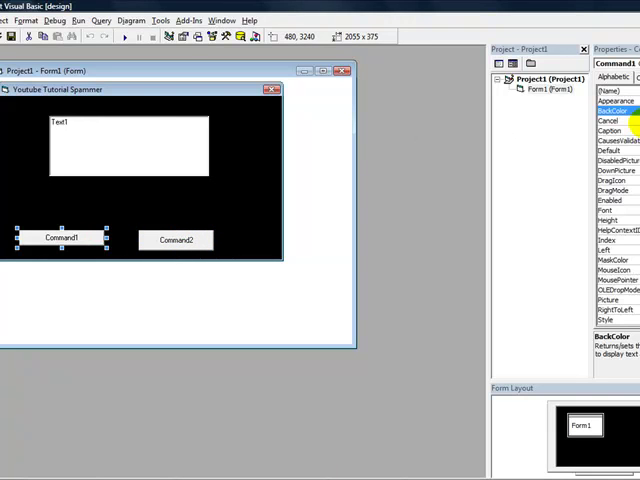
click(610, 130)
text(Start)
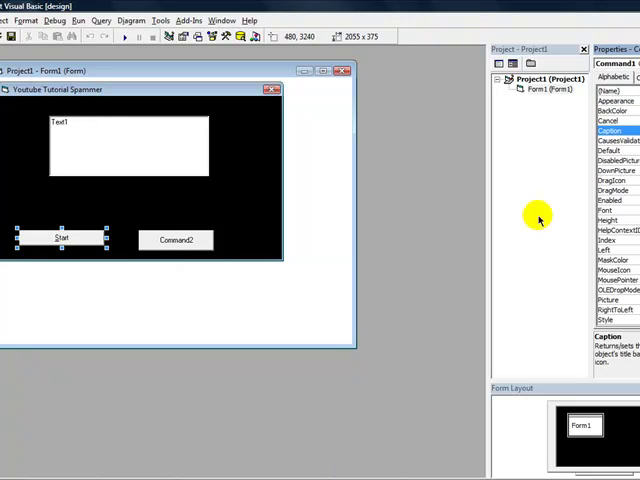
click(180, 240)
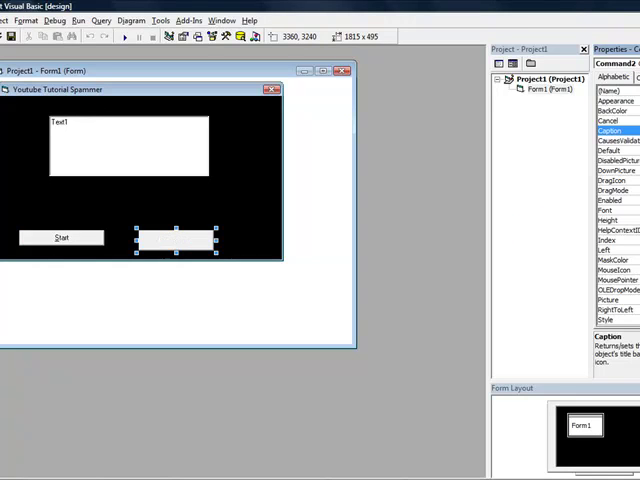
text(Stop)
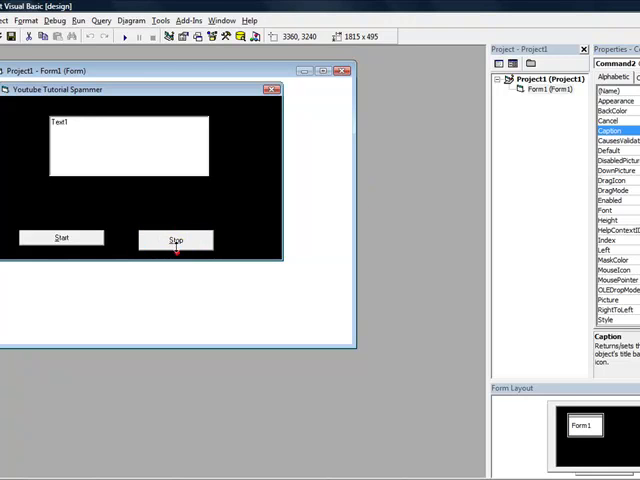
click(178, 239)
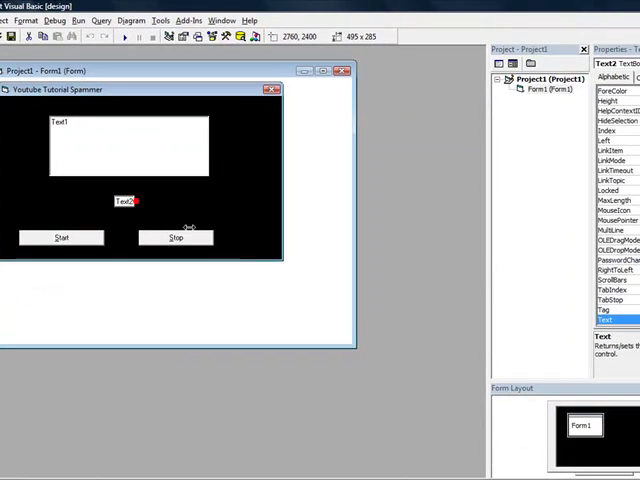
Set the new small text box's Text property to 100
click(122, 201)
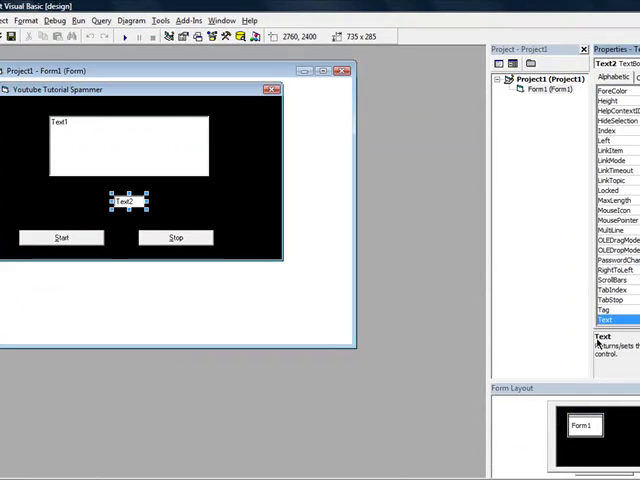
text(100)
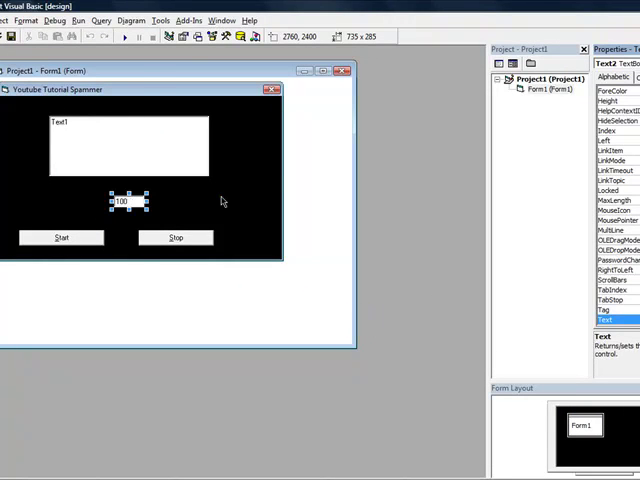
click(120, 140)
text(Se)
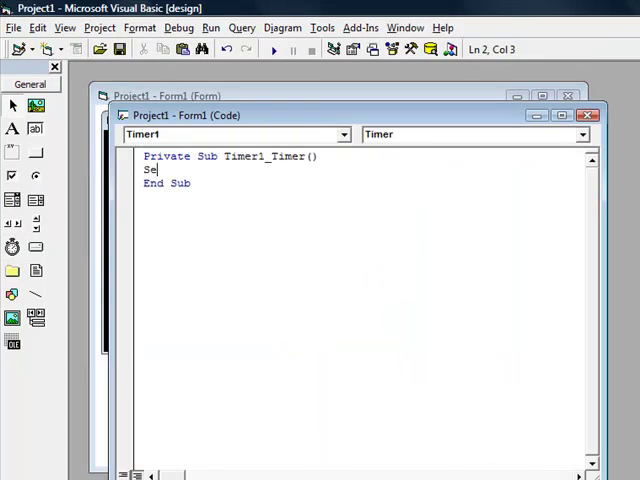
In Timer1_Timer, write SendKeys (Text1.Text) and SendKeys "{ENTER}" on separate lines
text(ndkeys)
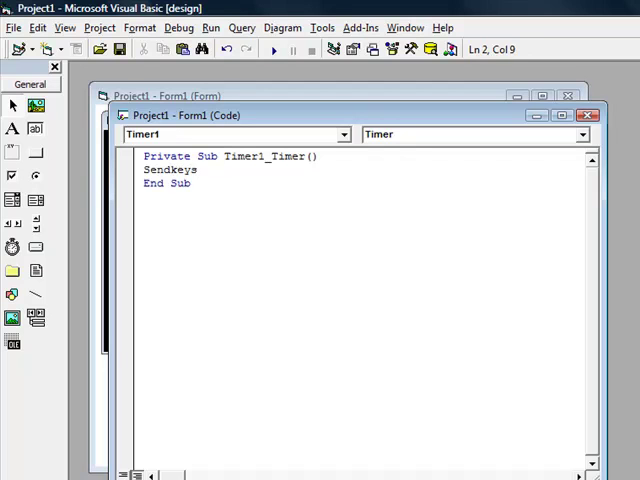
text(()
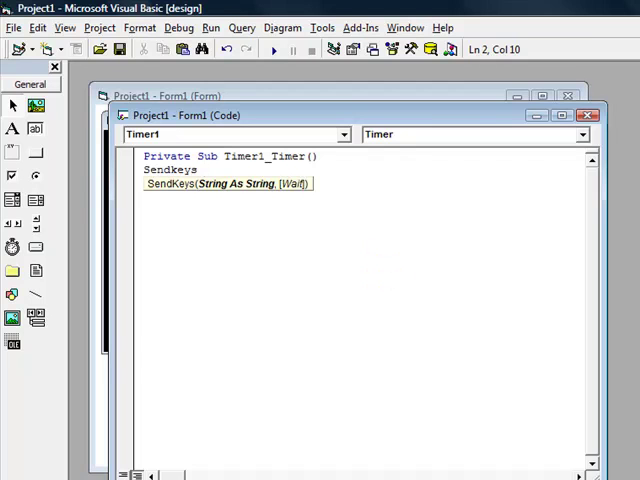
text((text1.te)
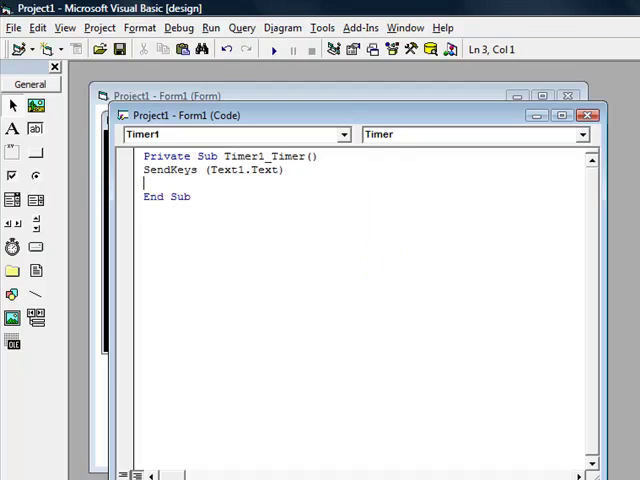
text(Sendkeys)
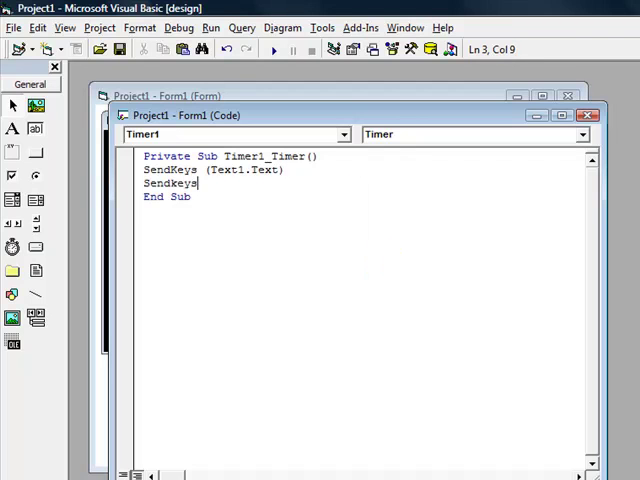
text("{ENTER)
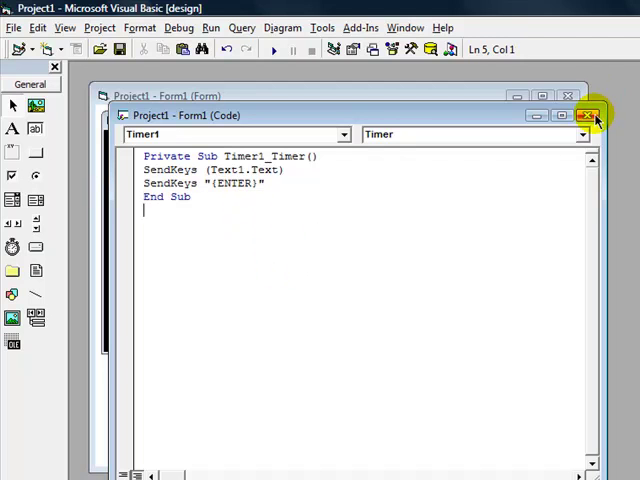
Close the timer code window and select the form's Start button
click(590, 115)
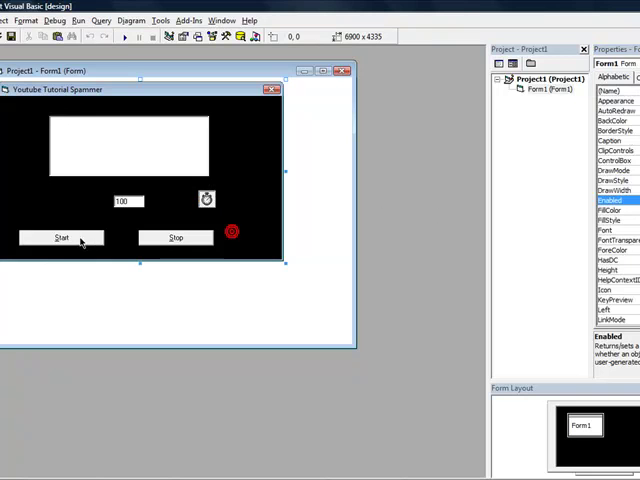
click(60, 237)
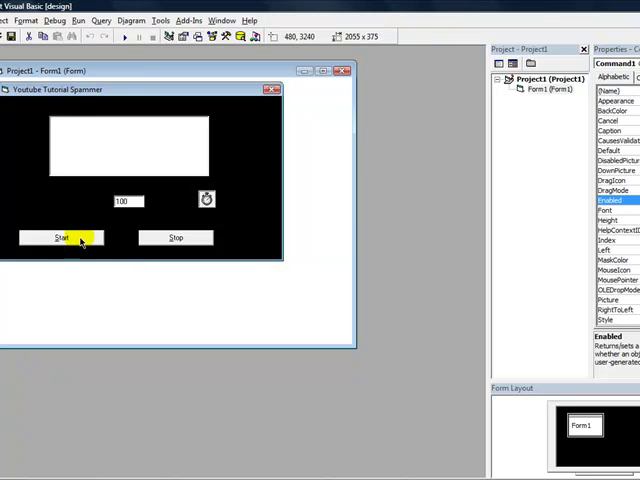
In Command1_Click, set Timer1.Enabled to True via autocomplete
double_click(60, 237)
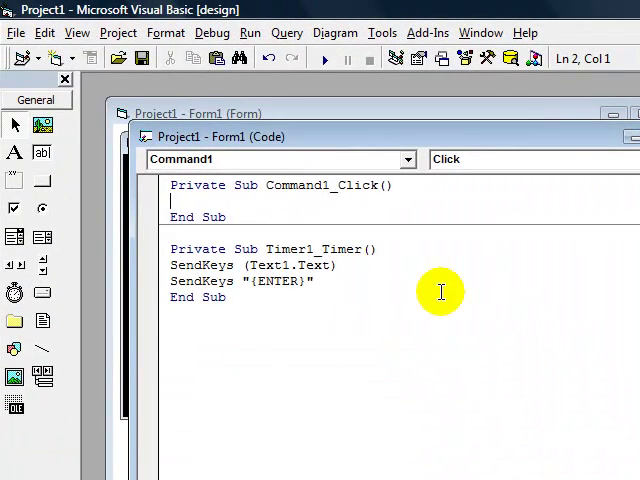
text(Timer1.Interval =)
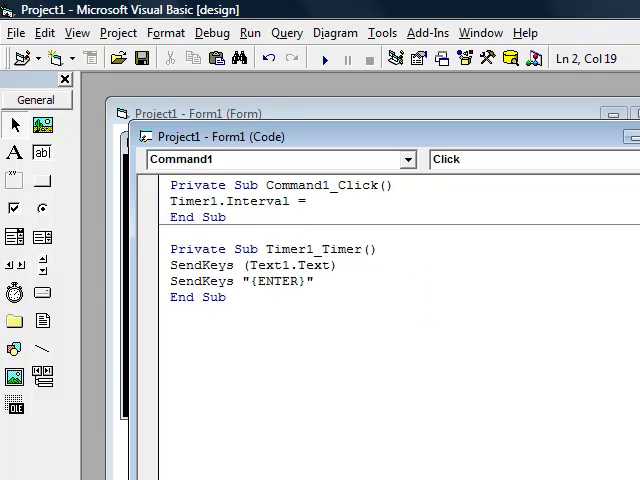
text(t)
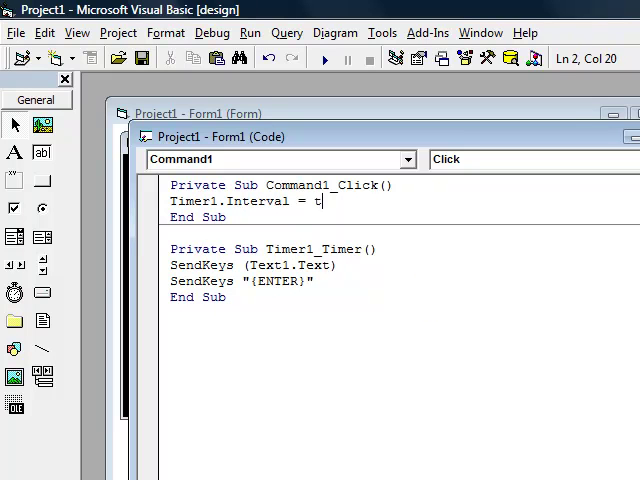
text(ext2.Text)
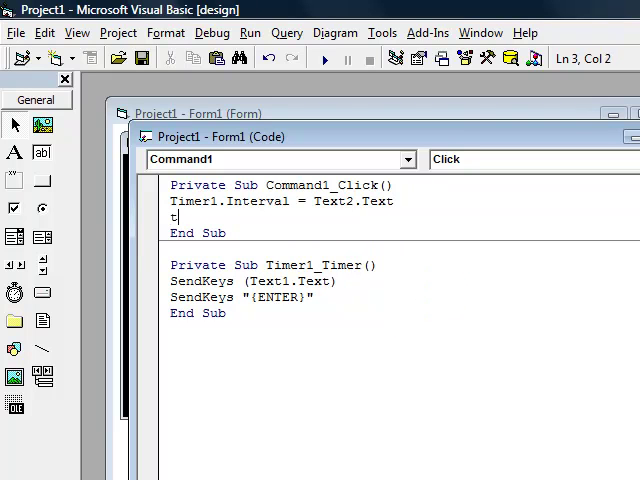
text(imer1.enabled =)
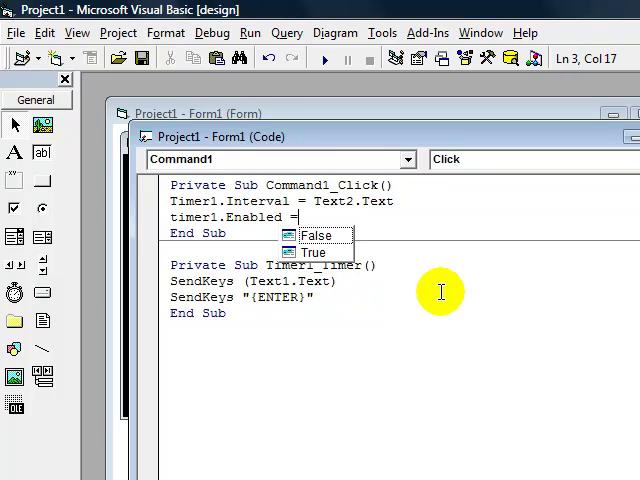
click(313, 252)
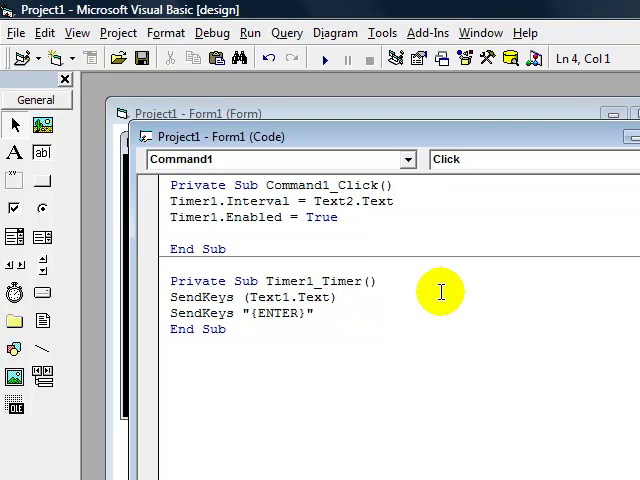
Add Label1.Caption = "Spammer is now Flooding" to the Start button code
text(Label1.)
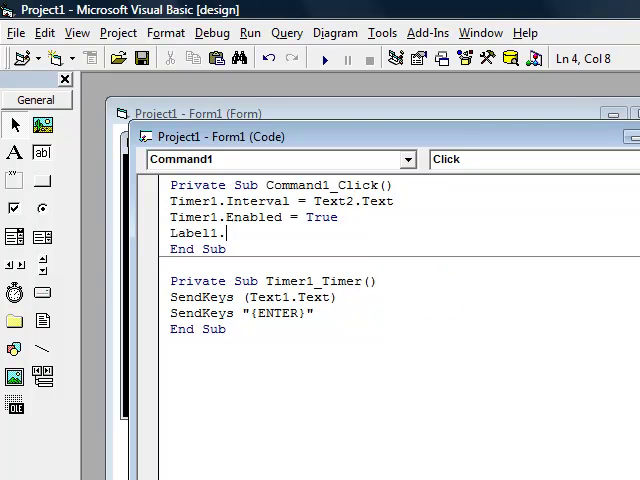
text(caption =)
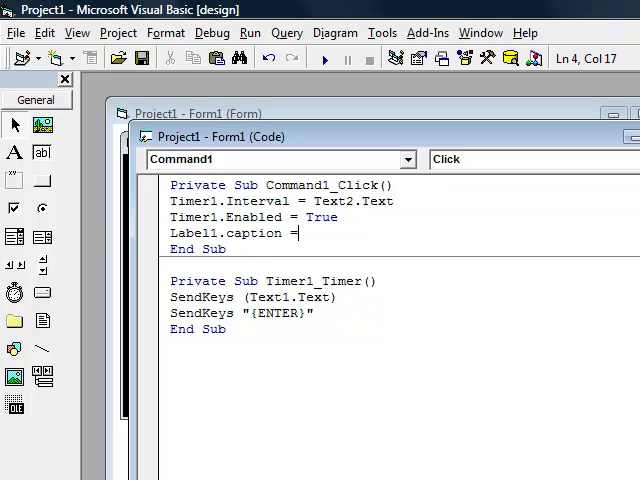
text(")
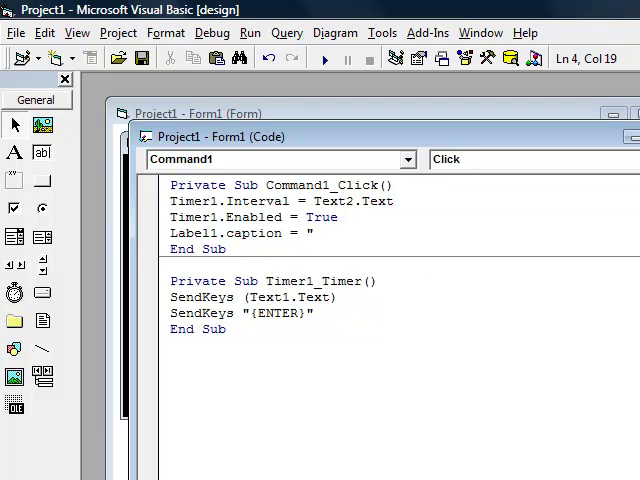
text(Spammer is now)
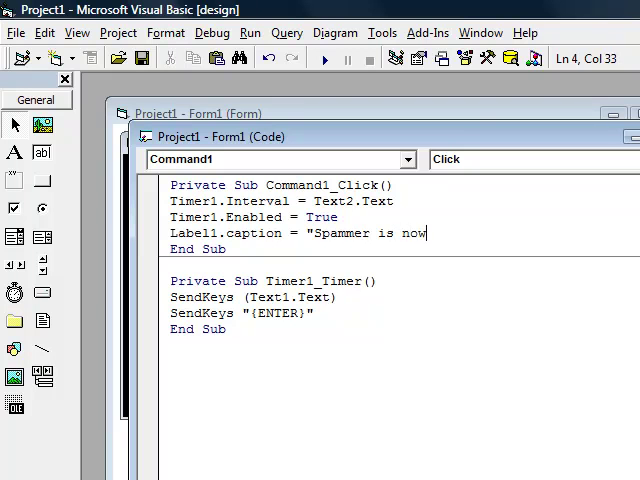
text(Flooding)
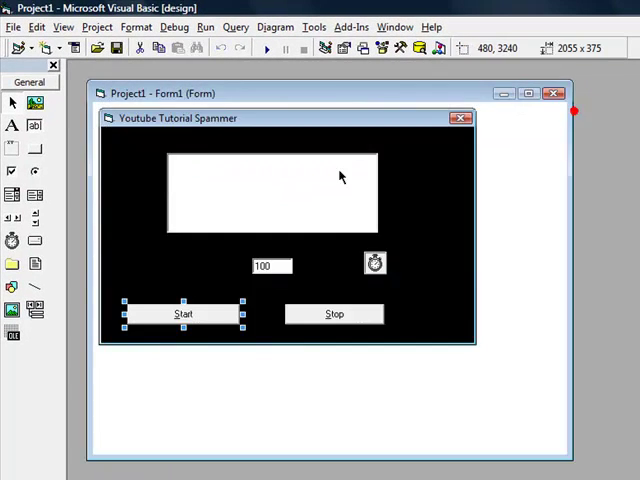
mouse_move(178, 252)
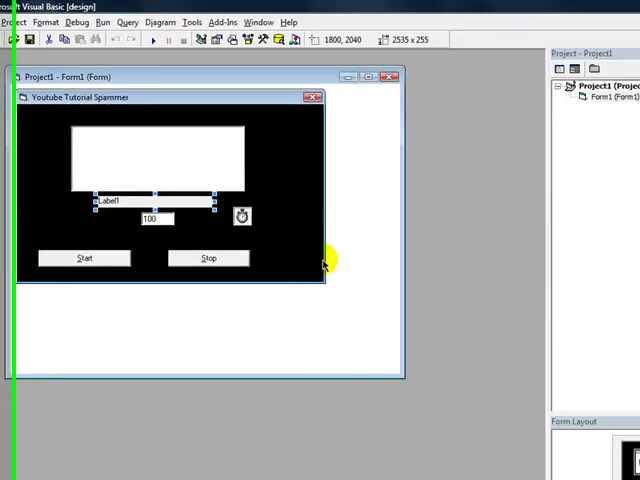
Give the new status label a transparent BackStyle and a palette ForeColor
click(100, 198)
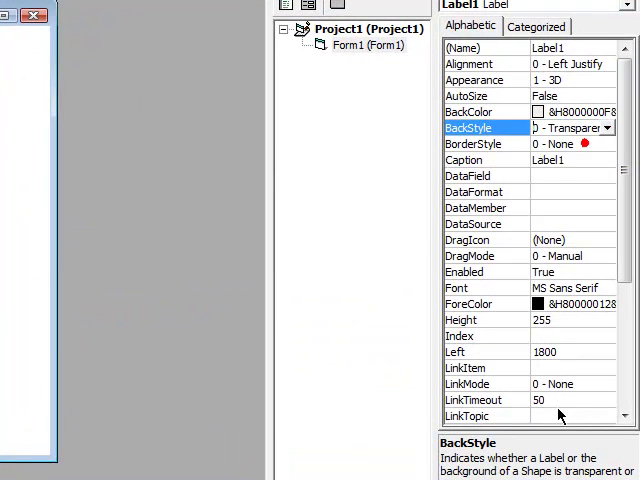
click(608, 303)
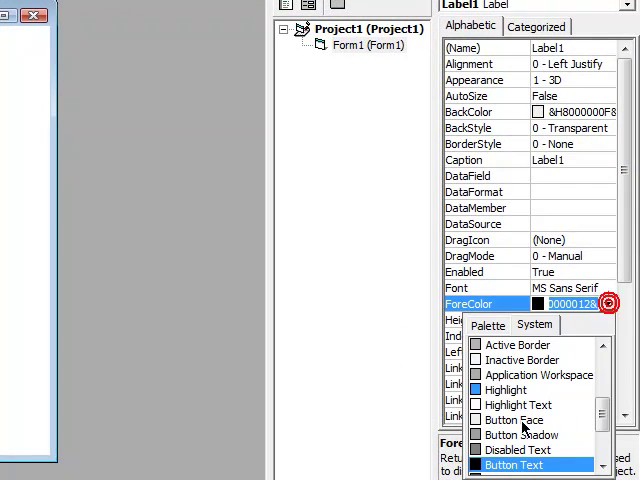
click(513, 465)
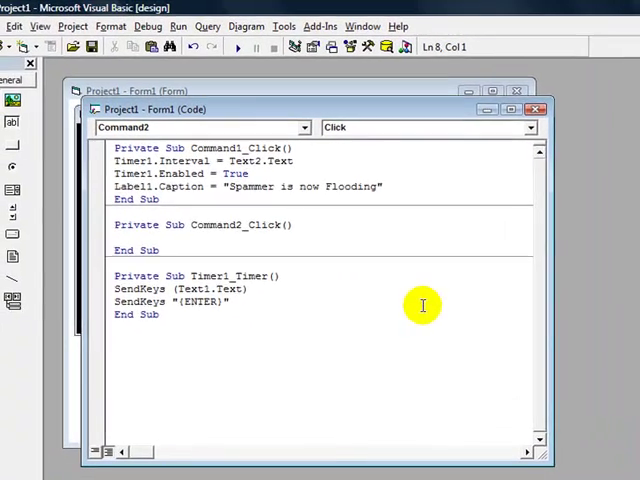
Code Command2_Click: Timer1.Enabled = False, Label1.Caption = "Spammer has stopped Flooding"; close code
text(timer1)
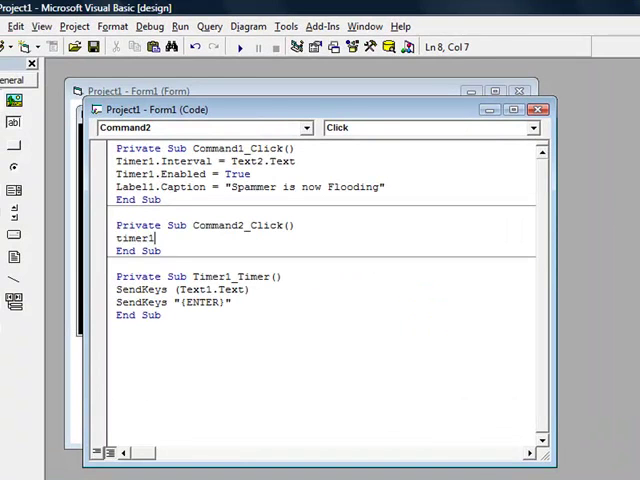
text(.enabled = False)
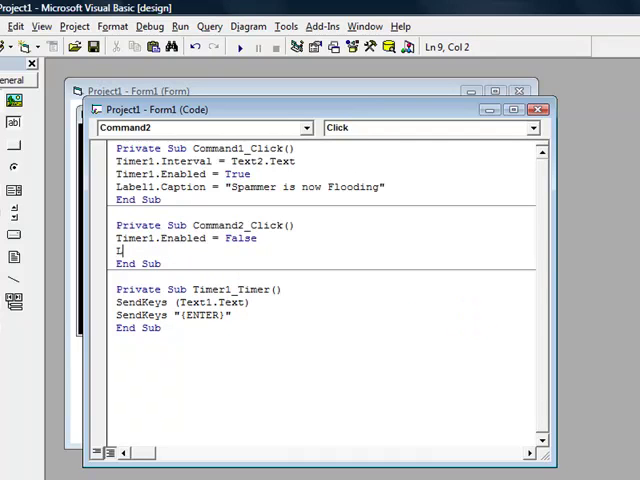
text(Label1.caption = "Sp)
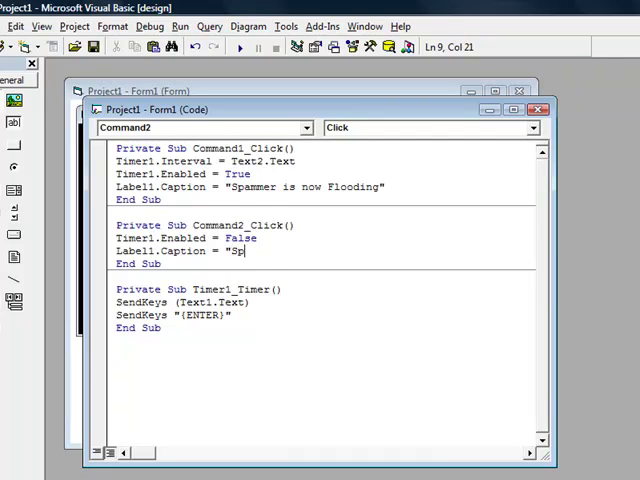
text(ammer has sp)
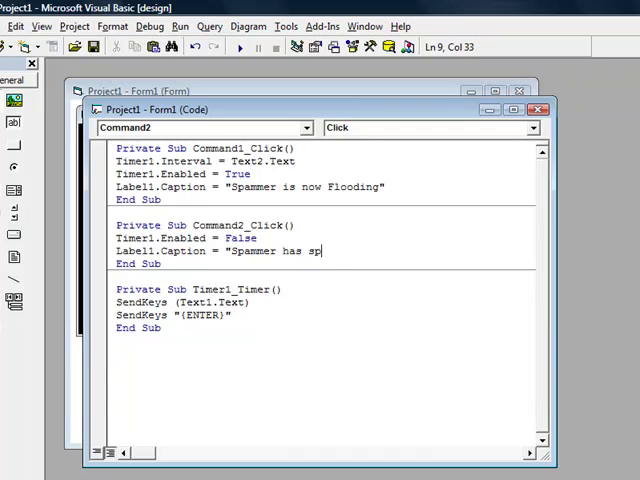
text(topped)
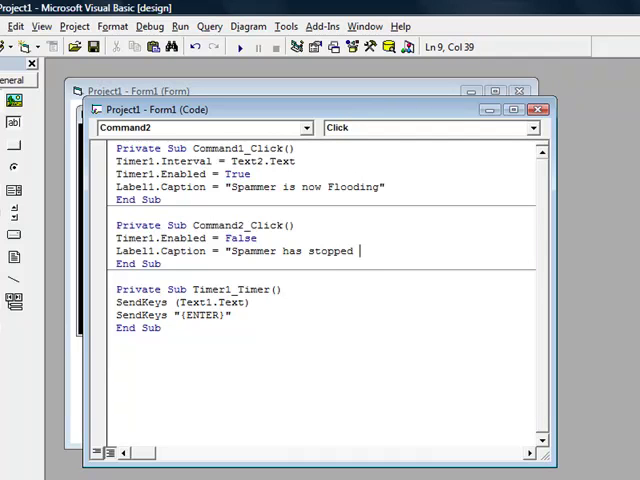
text(Flooding")
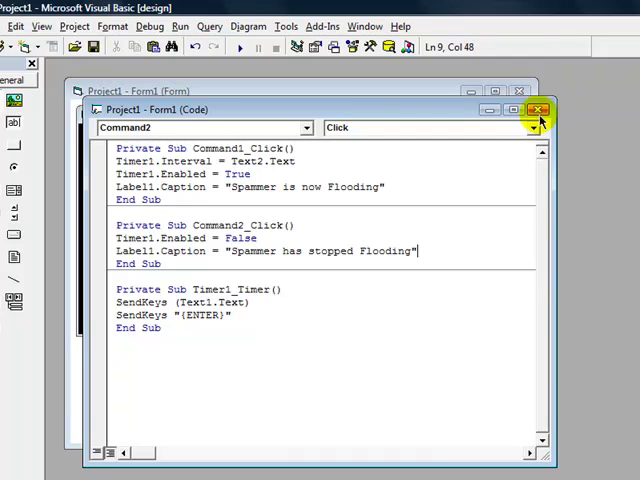
click(538, 110)
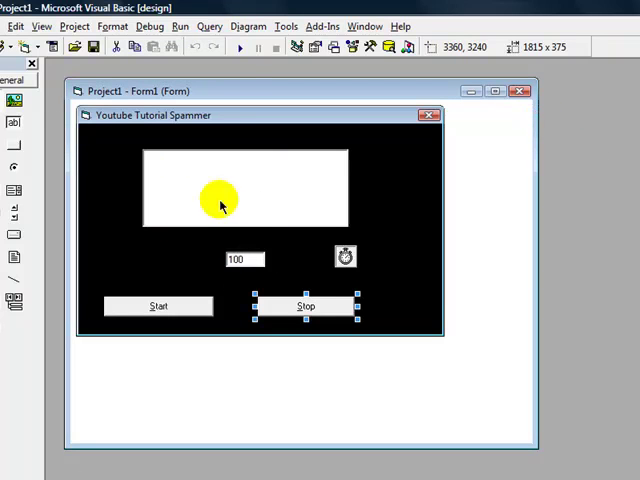
Run the project, start flooding the 'Test' message, and dismiss the Permission denied error
click(239, 46)
text(Test)
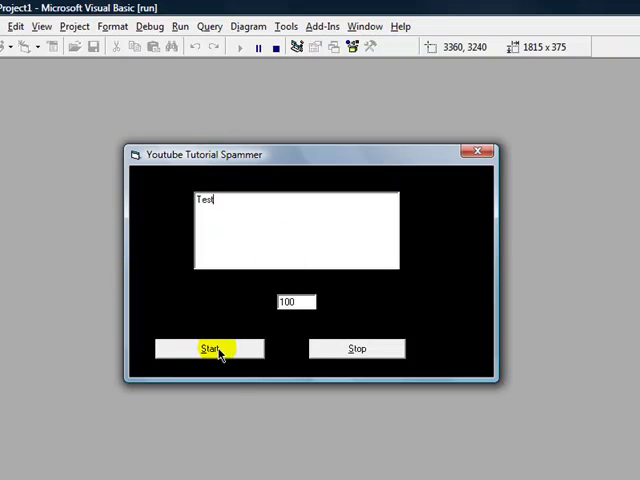
click(209, 348)
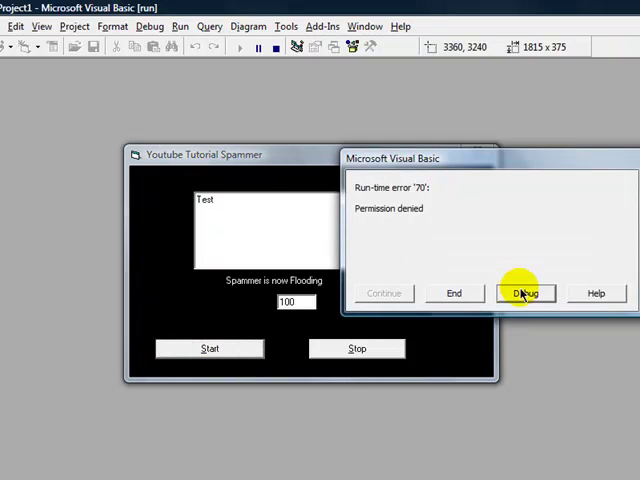
click(525, 293)
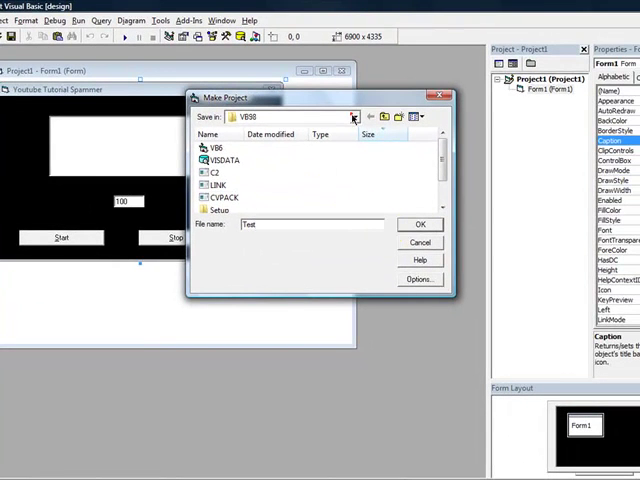
Save the compiled executable Test to the Desktop
click(353, 116)
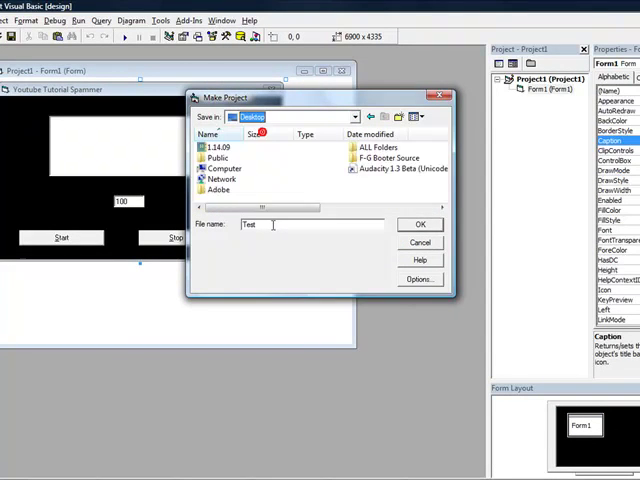
click(419, 224)
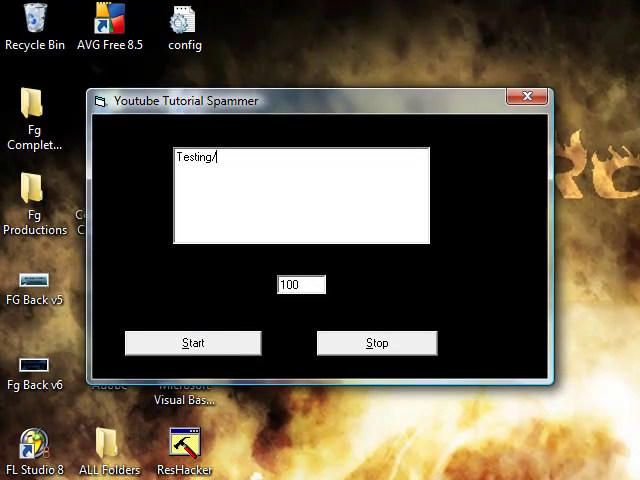
Start flooding the message 'Testing.' so the status reads 'Spammer is now Flooding'
click(192, 342)
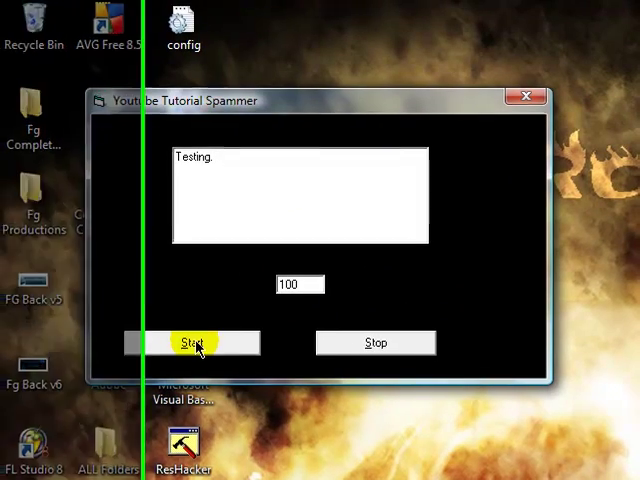
click(193, 342)
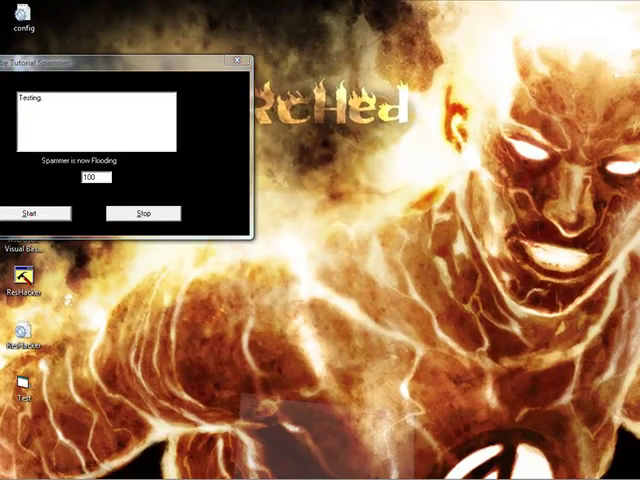